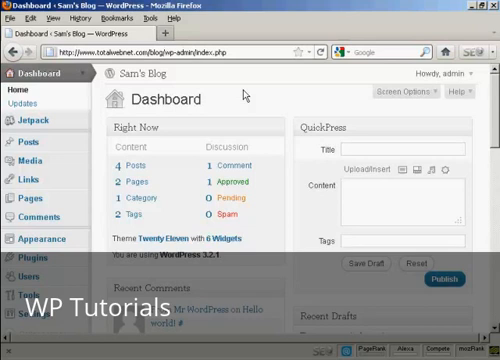
mouse_move(36, 212)
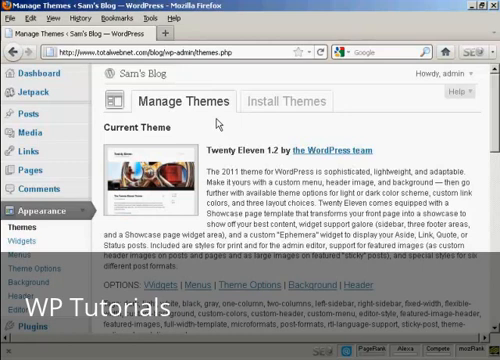
mouse_move(276, 128)
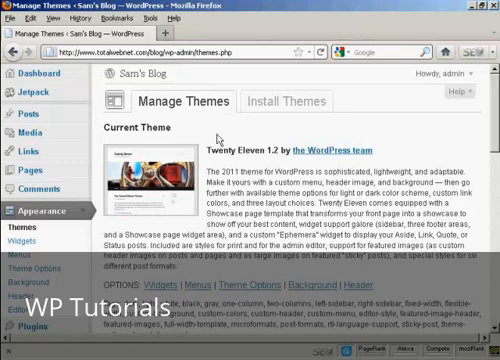
mouse_move(222, 138)
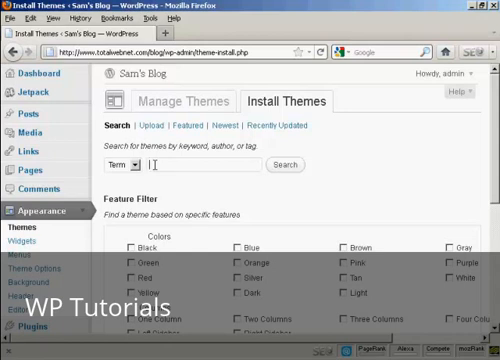
Step: Search the theme directory for 'green' and view results like Cordobo Green Park 2 and Greener Side
type("green")
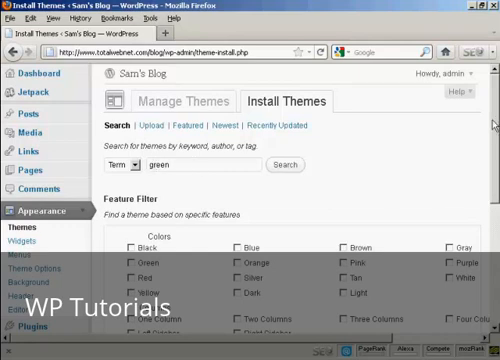
scroll("down", 3)
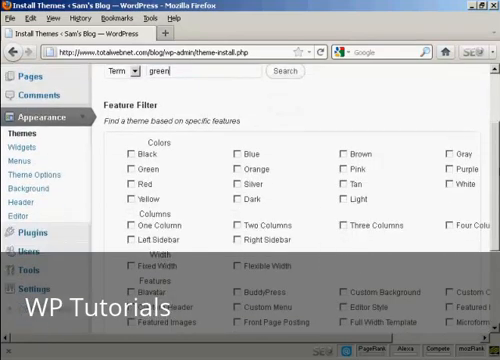
scroll("down", 3)
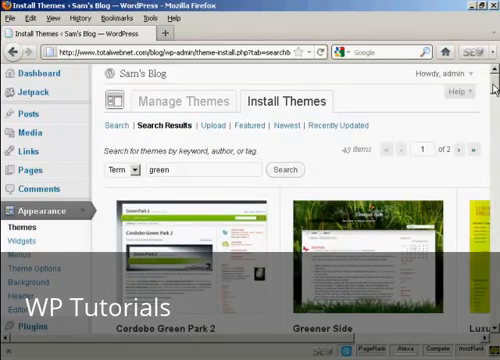
Step: Scroll through the green theme results grid down to Greener Side
scroll("down", 3)
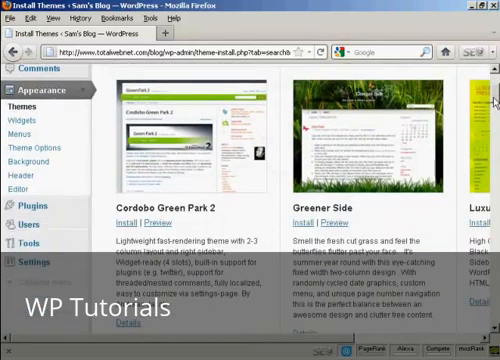
scroll("down", 3)
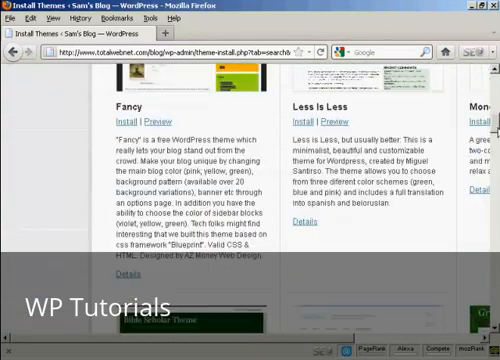
scroll("down", 3)
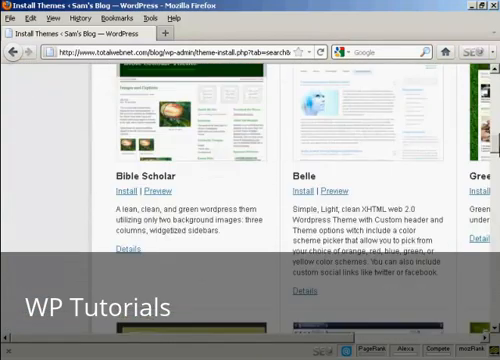
scroll("down", 3)
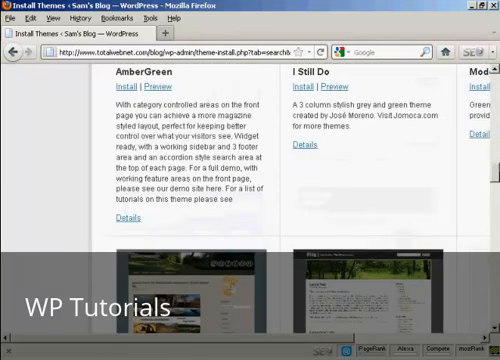
scroll("down", 3)
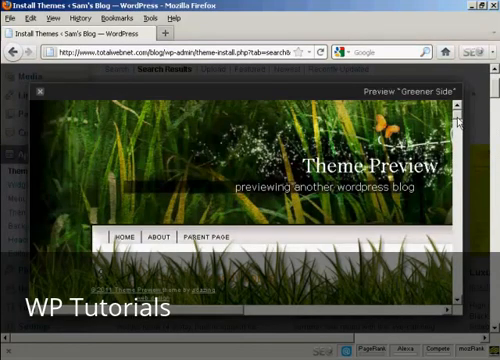
Step: Scroll the Greener Side live preview through its sample posts and headings
scroll("down", 3)
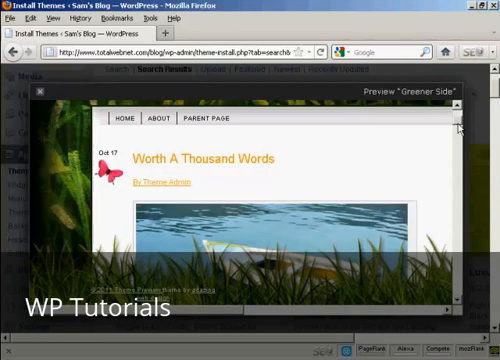
scroll("down", 3)
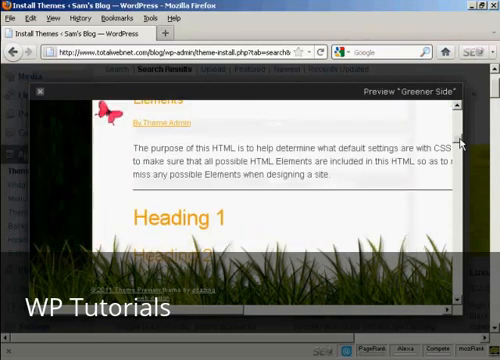
scroll("down", 3)
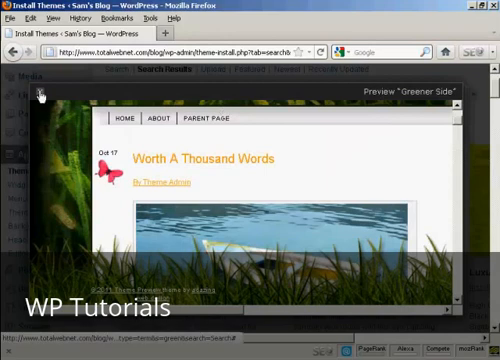
Step: Install Greener Side 1.06 and activate it as Sam's Blog theme
left_click(42, 92)
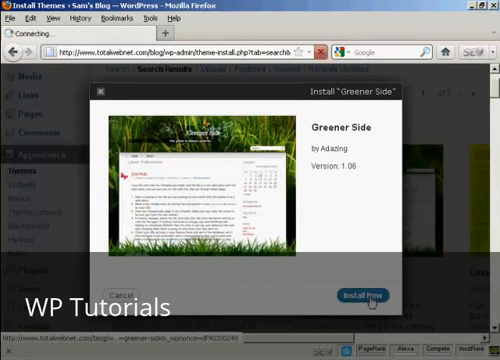
left_click(368, 296)
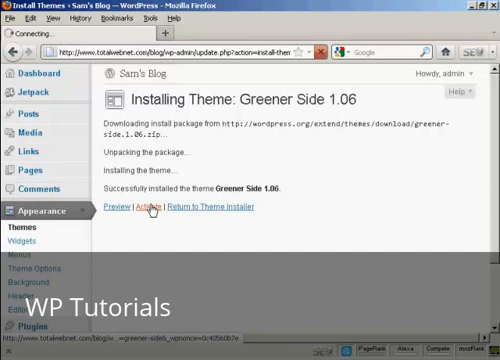
left_click(146, 208)
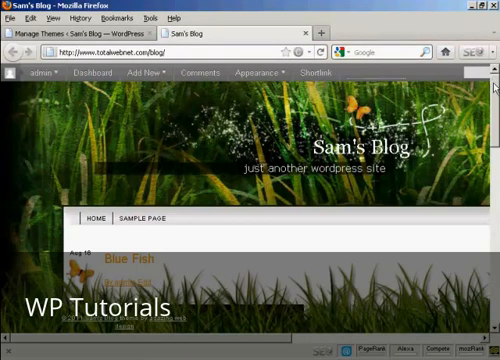
Step: Scroll Sam's Blog homepage to the Blue Fish post and back to the top
scroll("down", 3)
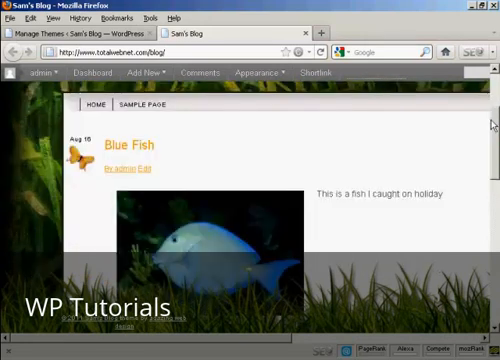
scroll("up", 3)
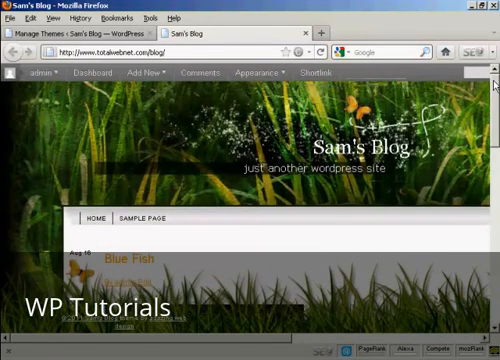